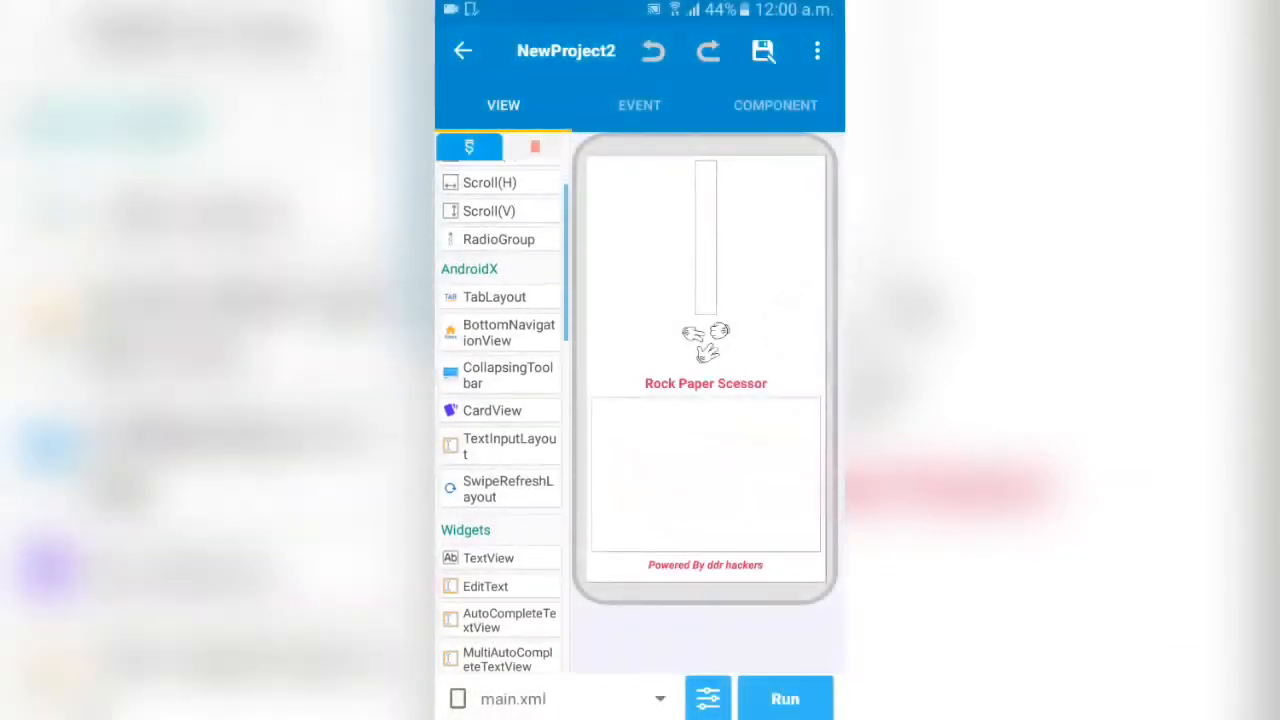
- Browse the widget palette and switch the preview from main.xml to the single.xml game screen
scroll("down", 3)
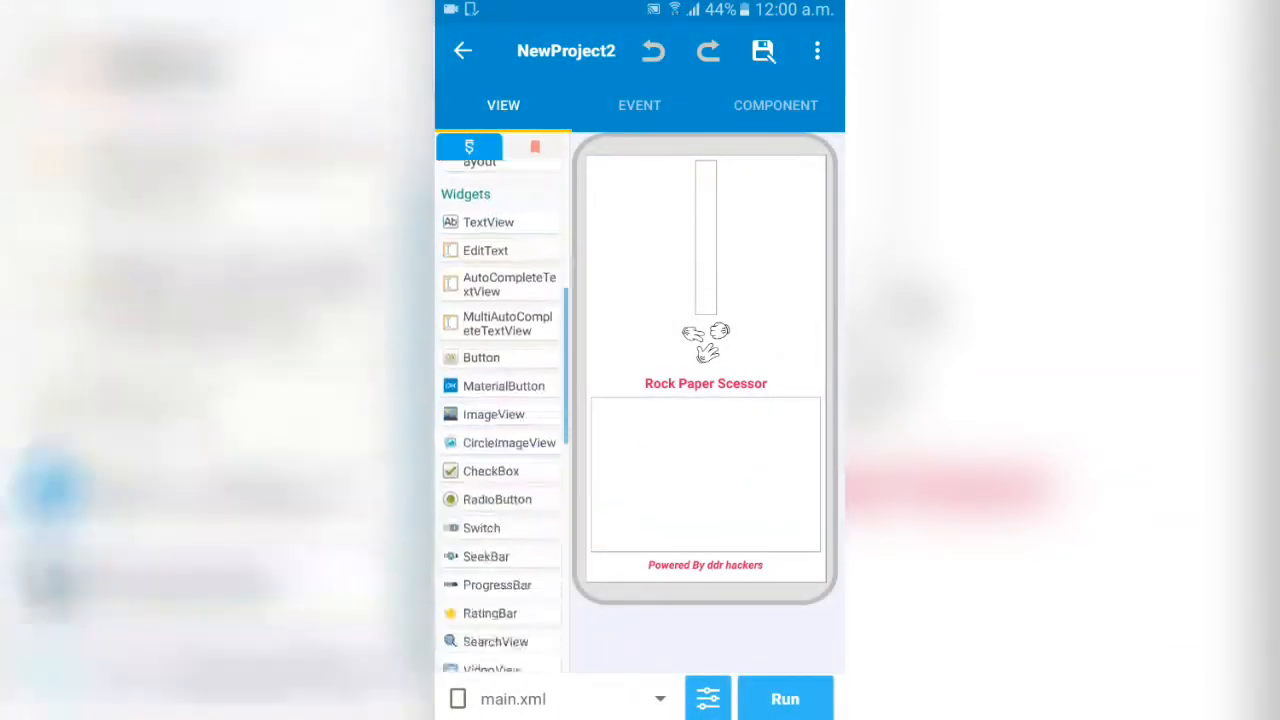
scroll("up", 3)
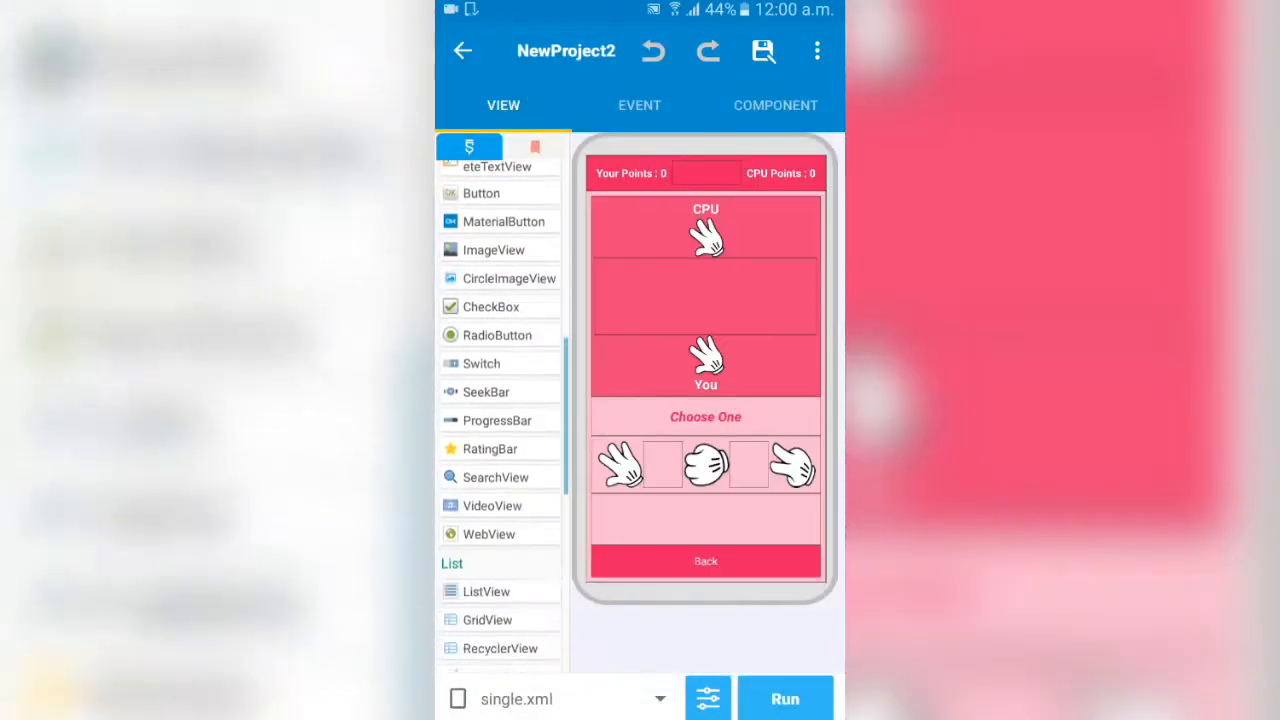
left_click(707, 463)
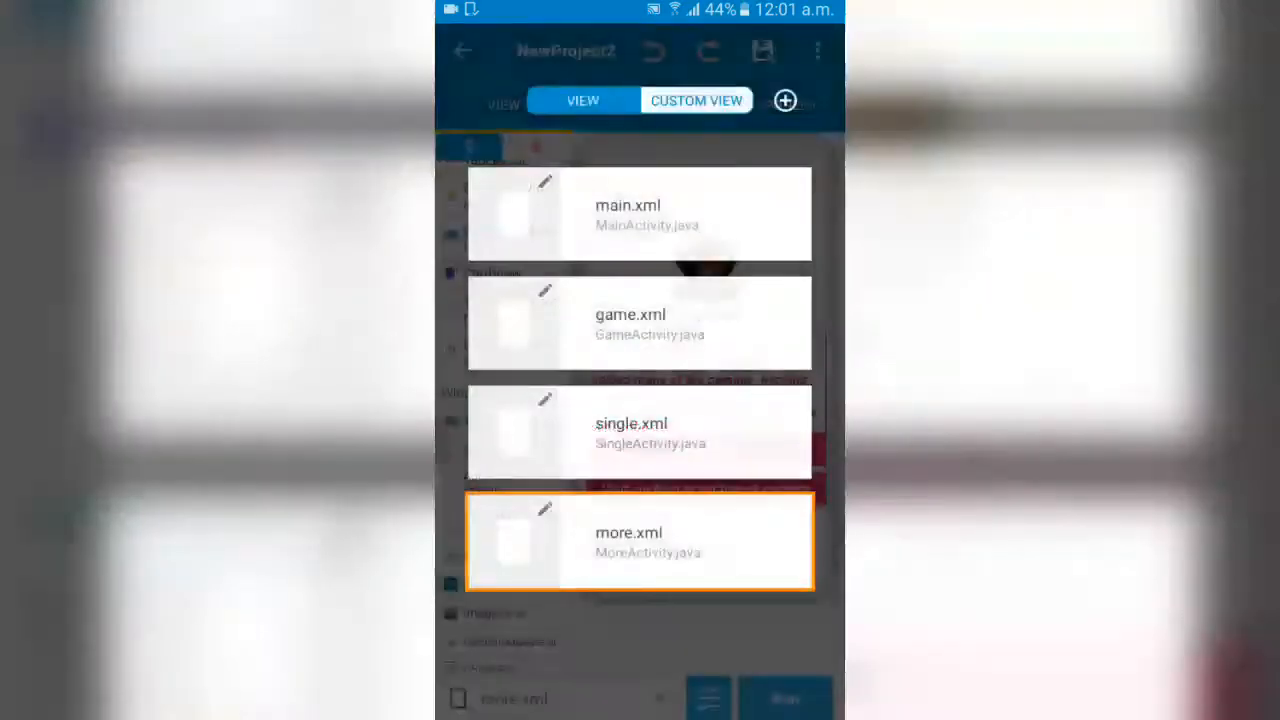
- Preview the replay_dialog.xml and about_dialog.xml custom views, then return to the screen layouts
left_click(639, 431)
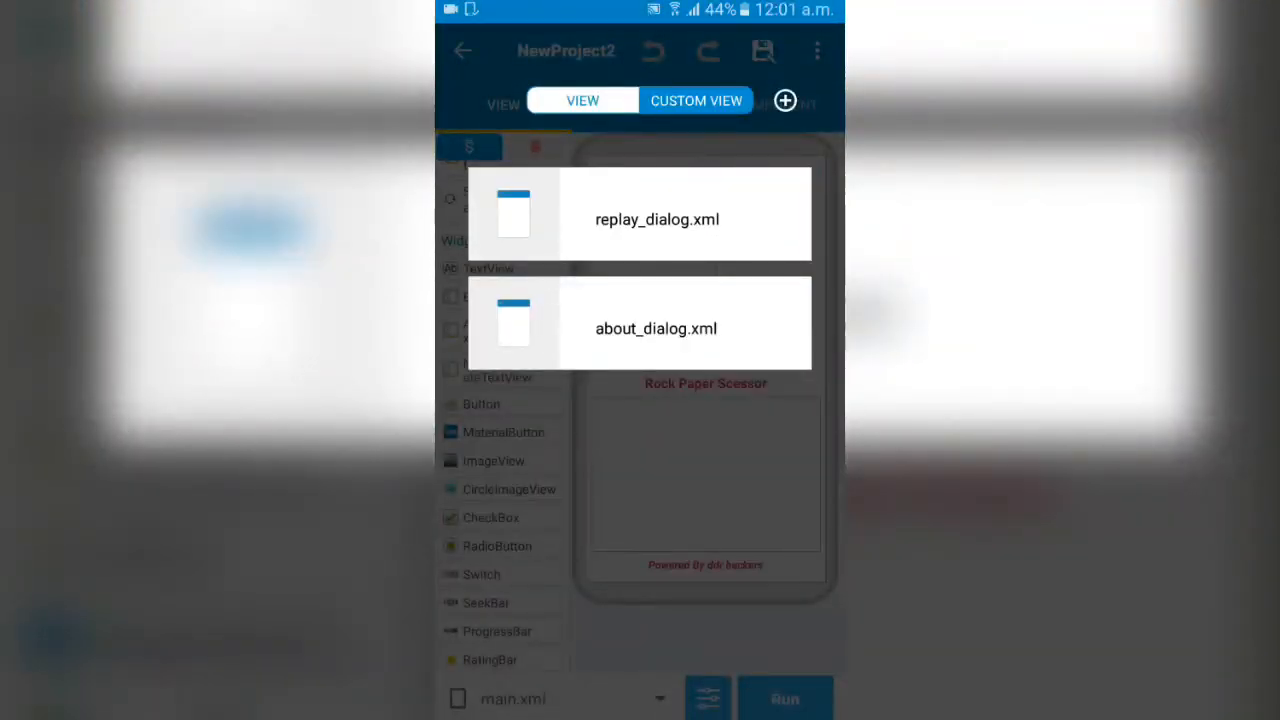
left_click(657, 219)
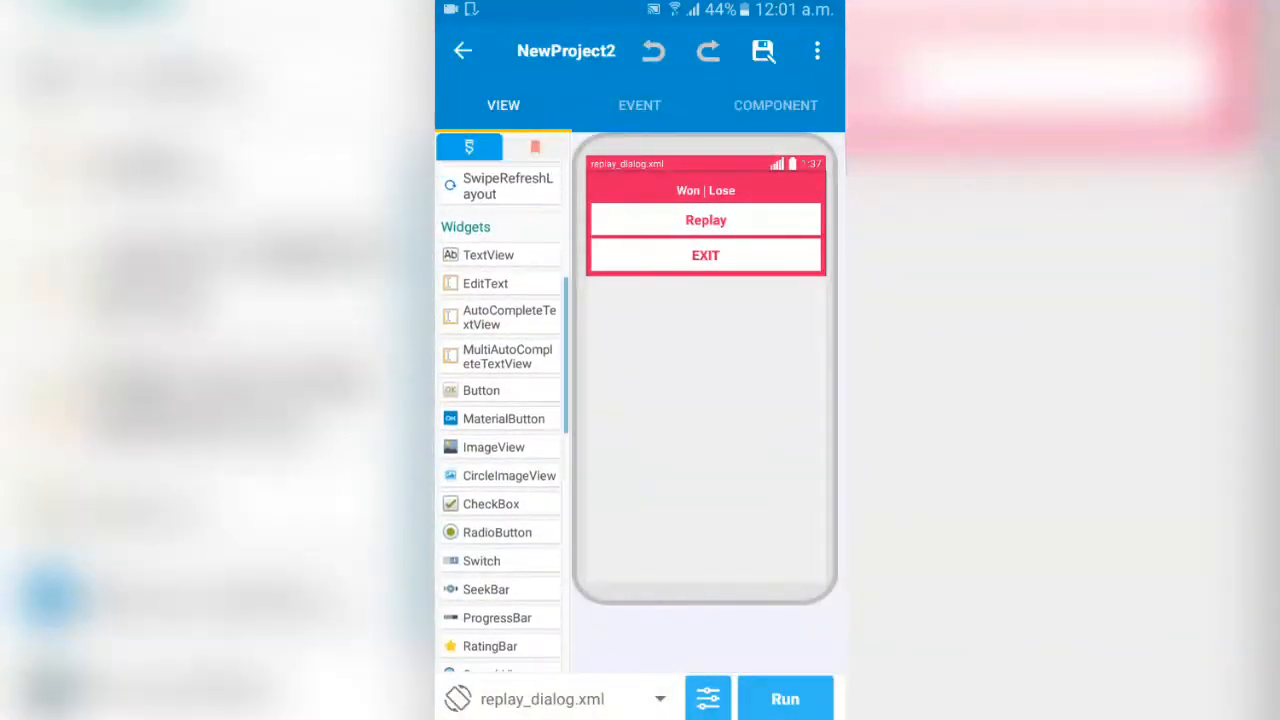
scroll("up", 3)
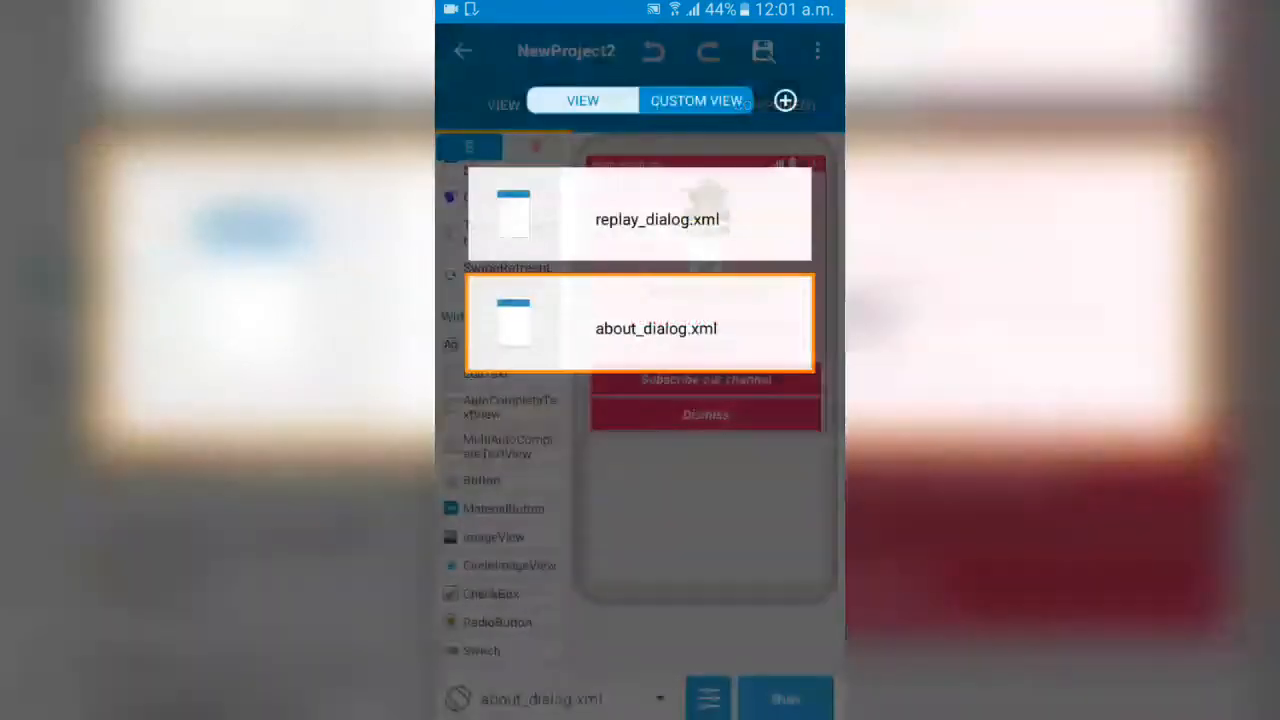
left_click(657, 219)
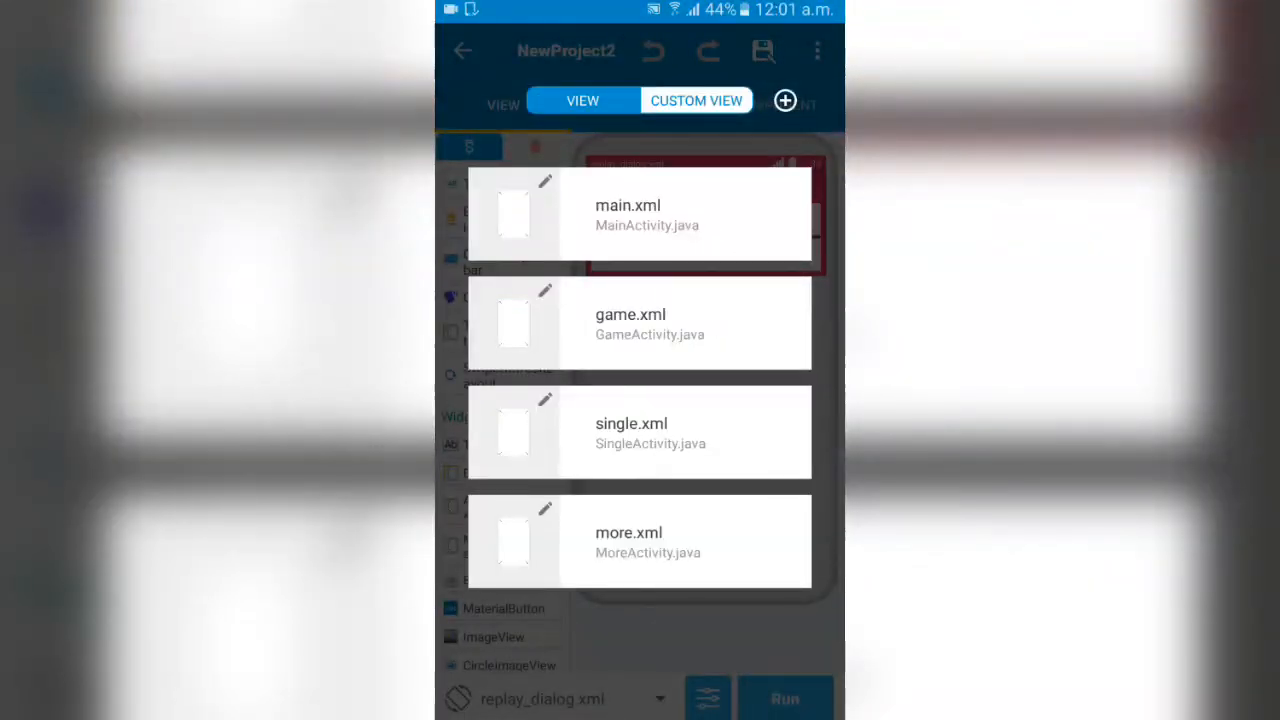
left_click(627, 213)
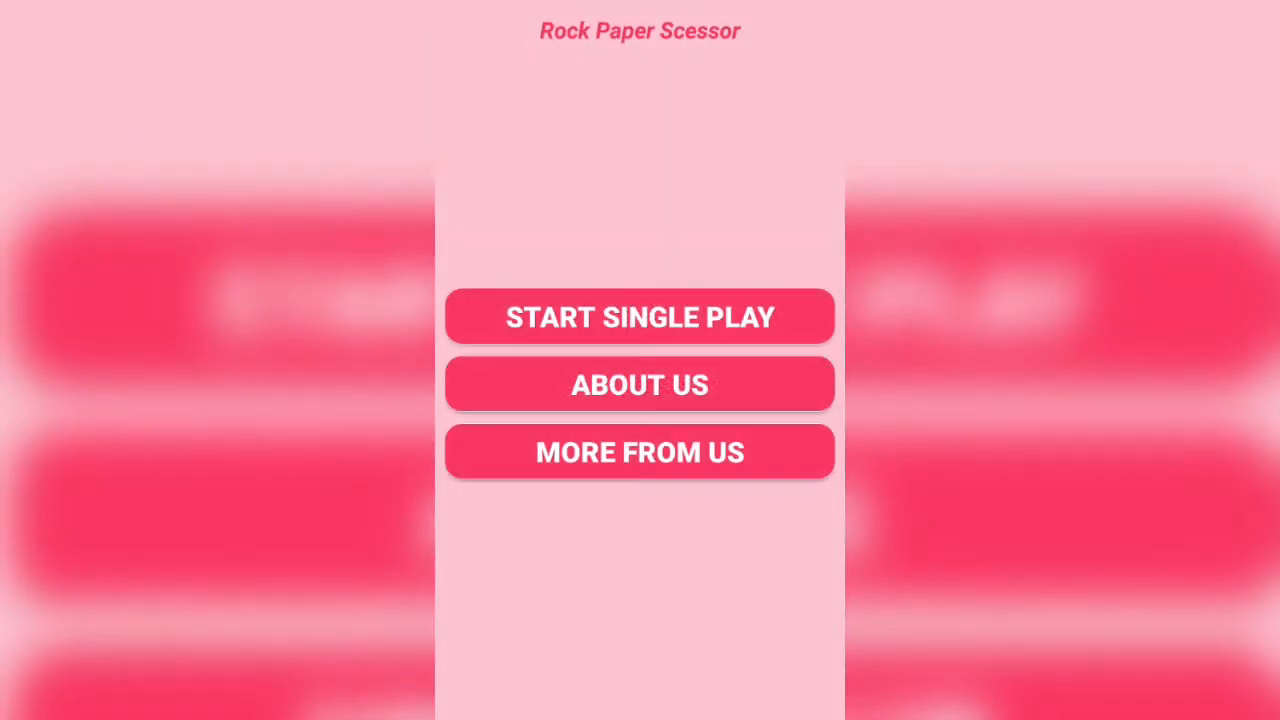
- View the About Us page from the main menu, then start a single-player match
left_click(639, 384)
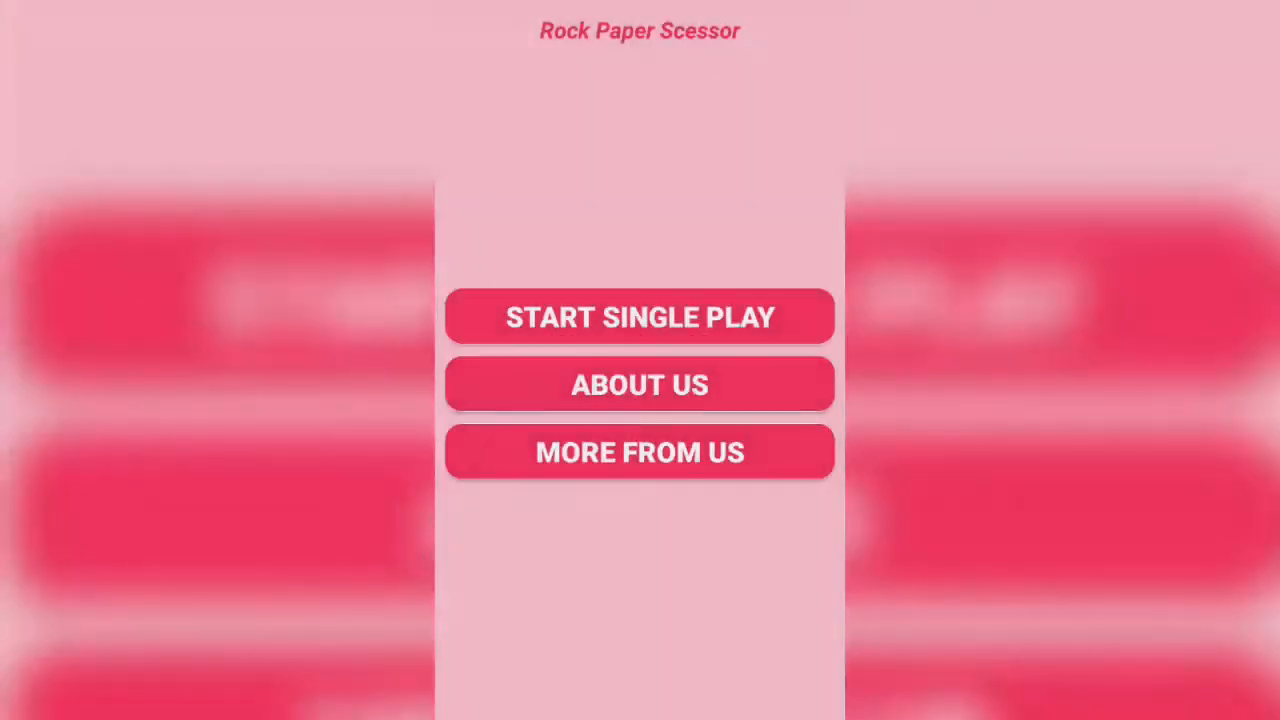
left_click(639, 384)
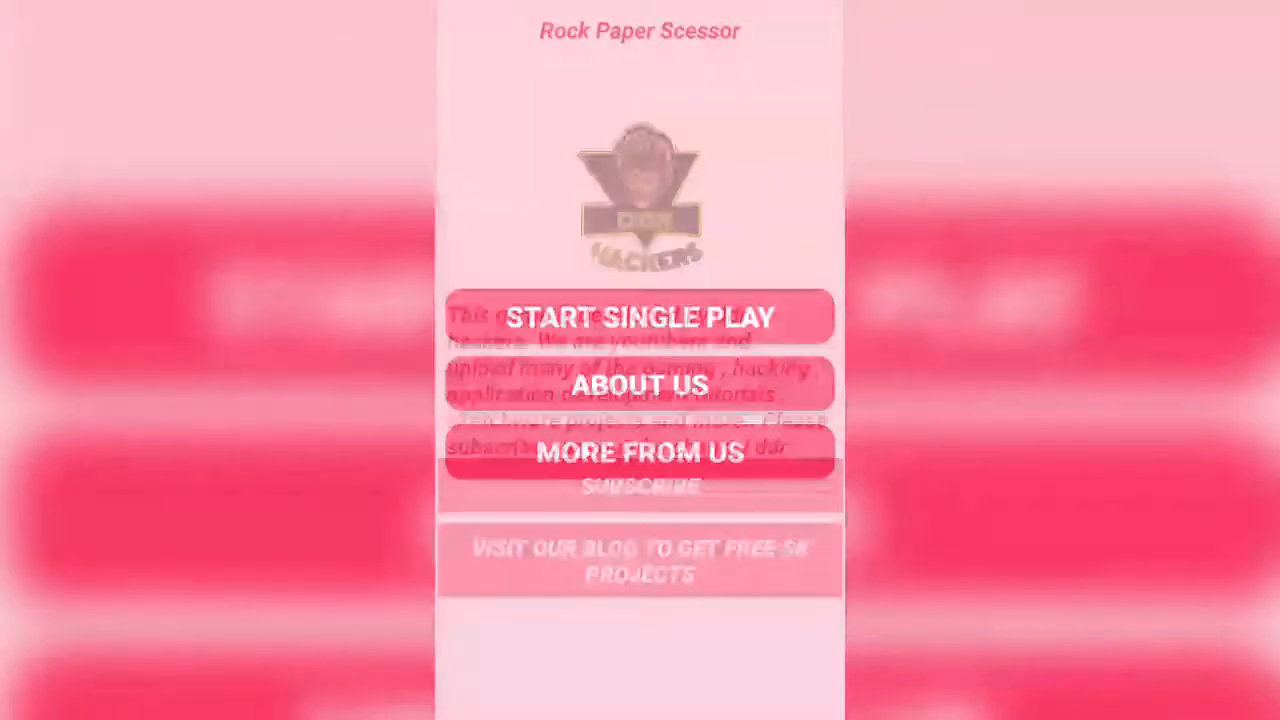
left_click(639, 317)
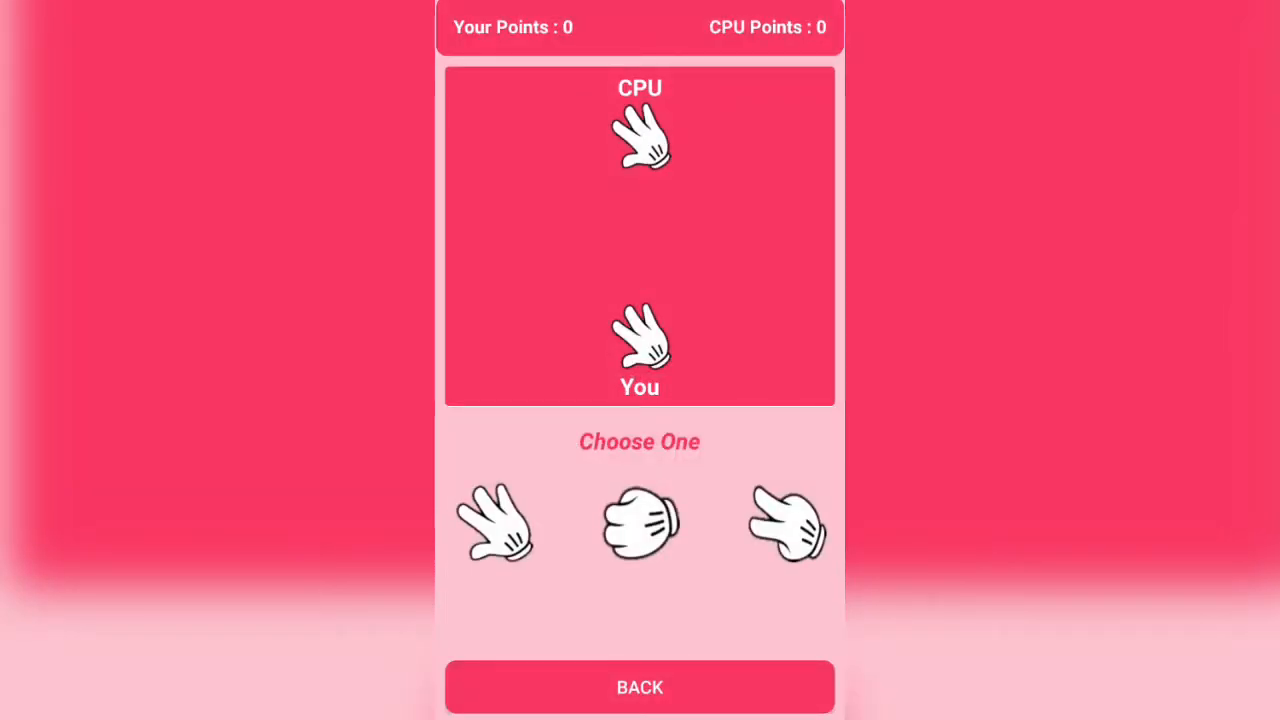
- Win two single-player matches throwing rock and other hands, replaying after each win
left_click(639, 522)
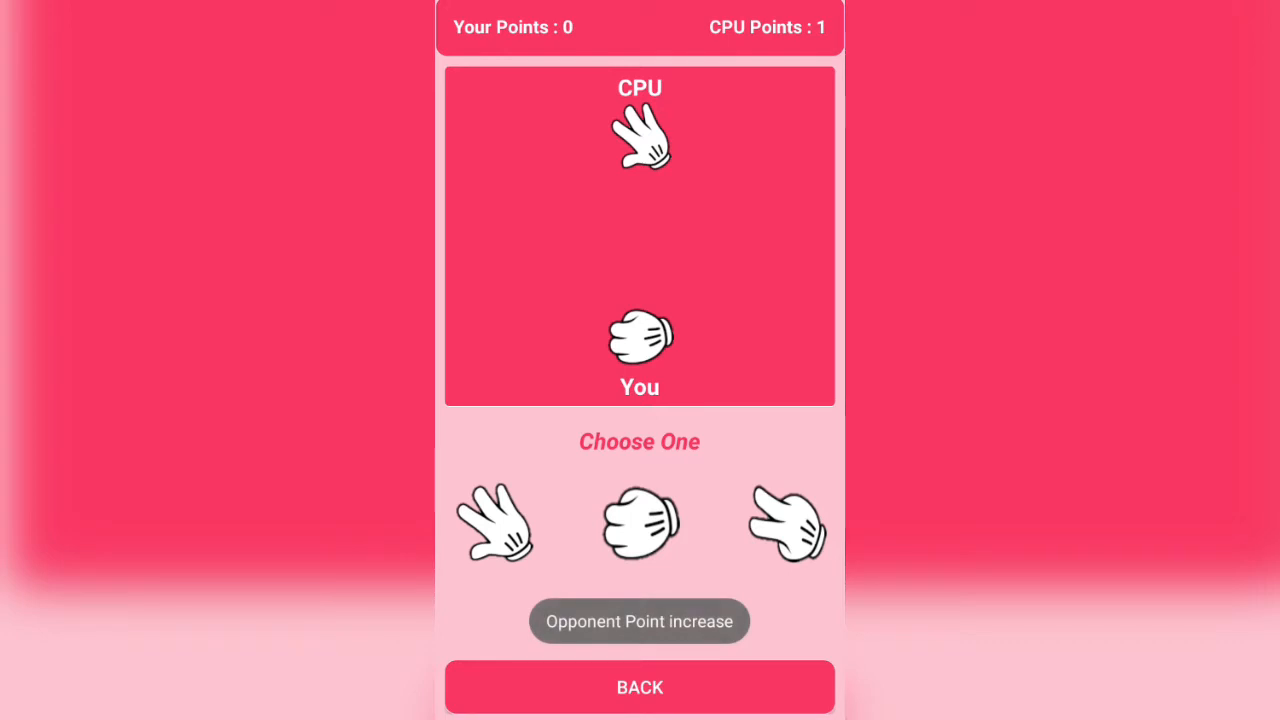
left_click(785, 524)
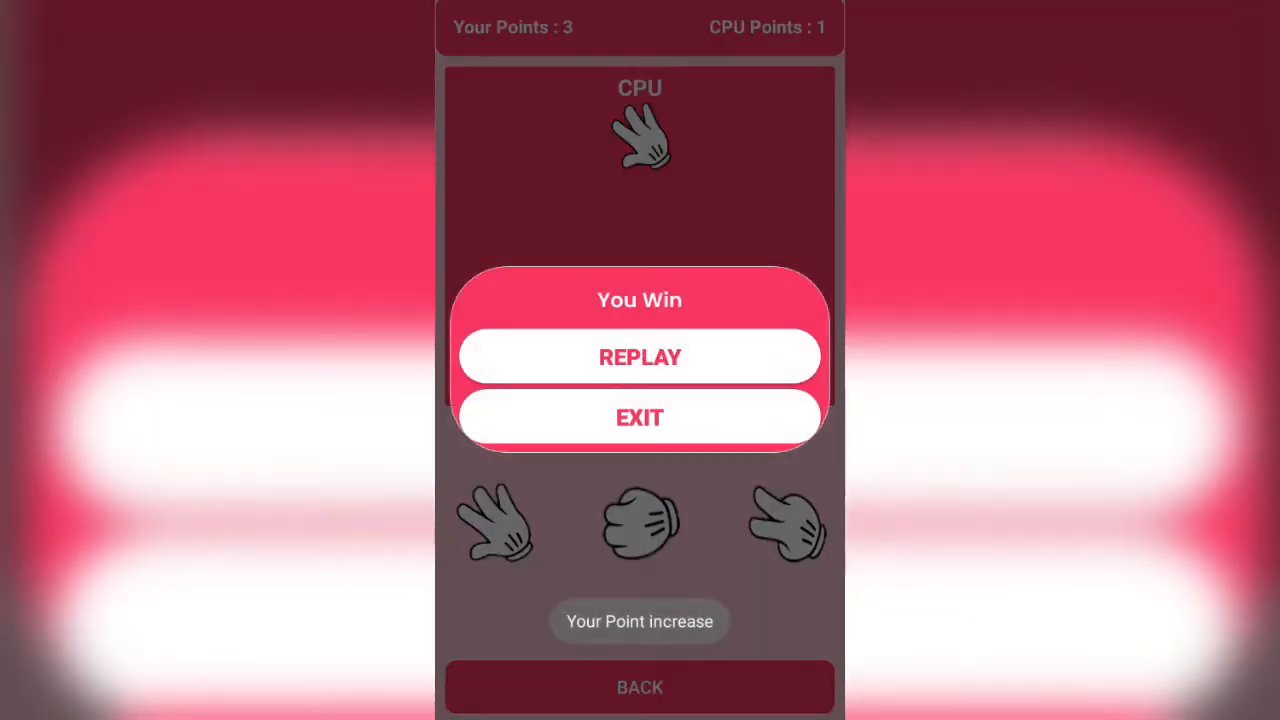
left_click(639, 357)
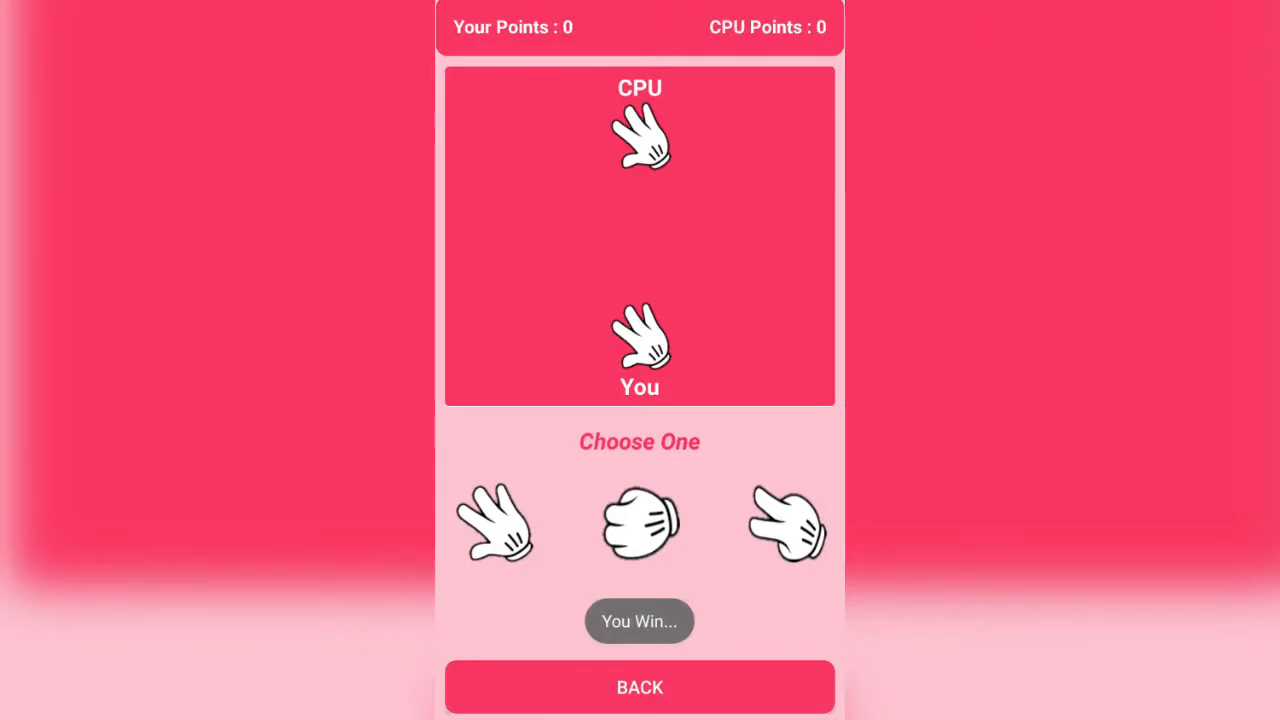
left_click(639, 524)
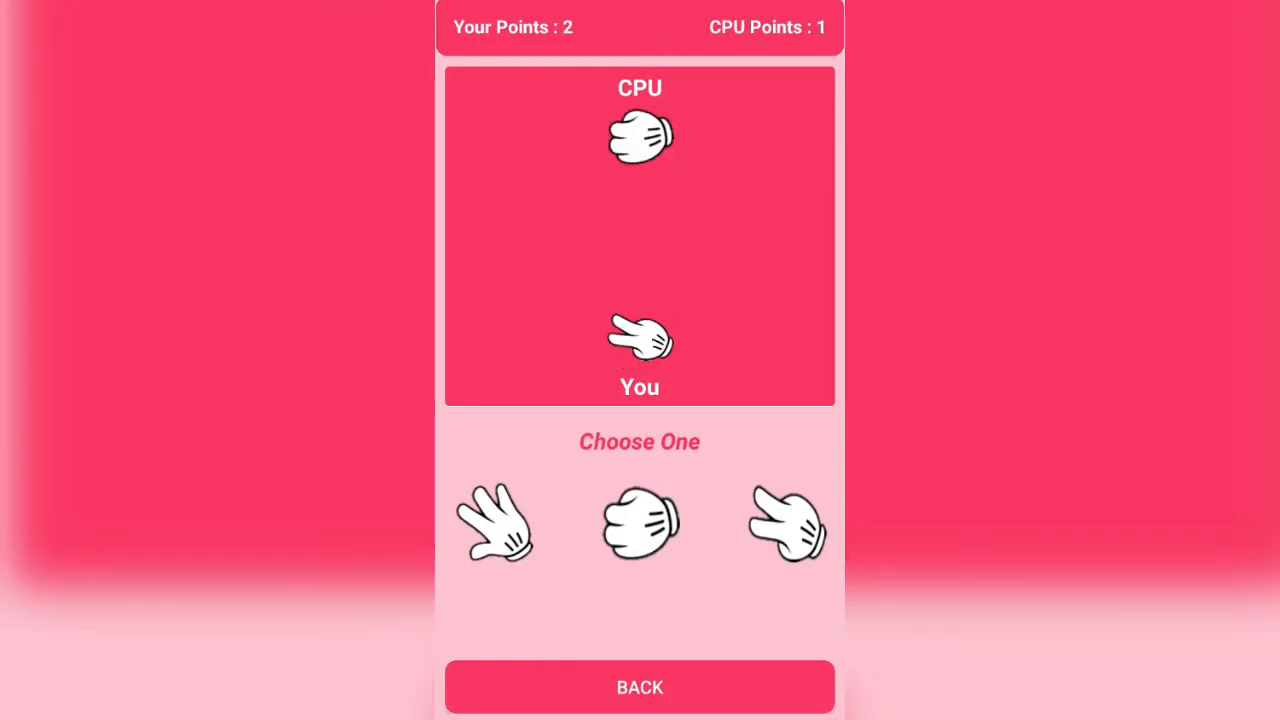
left_click(787, 523)
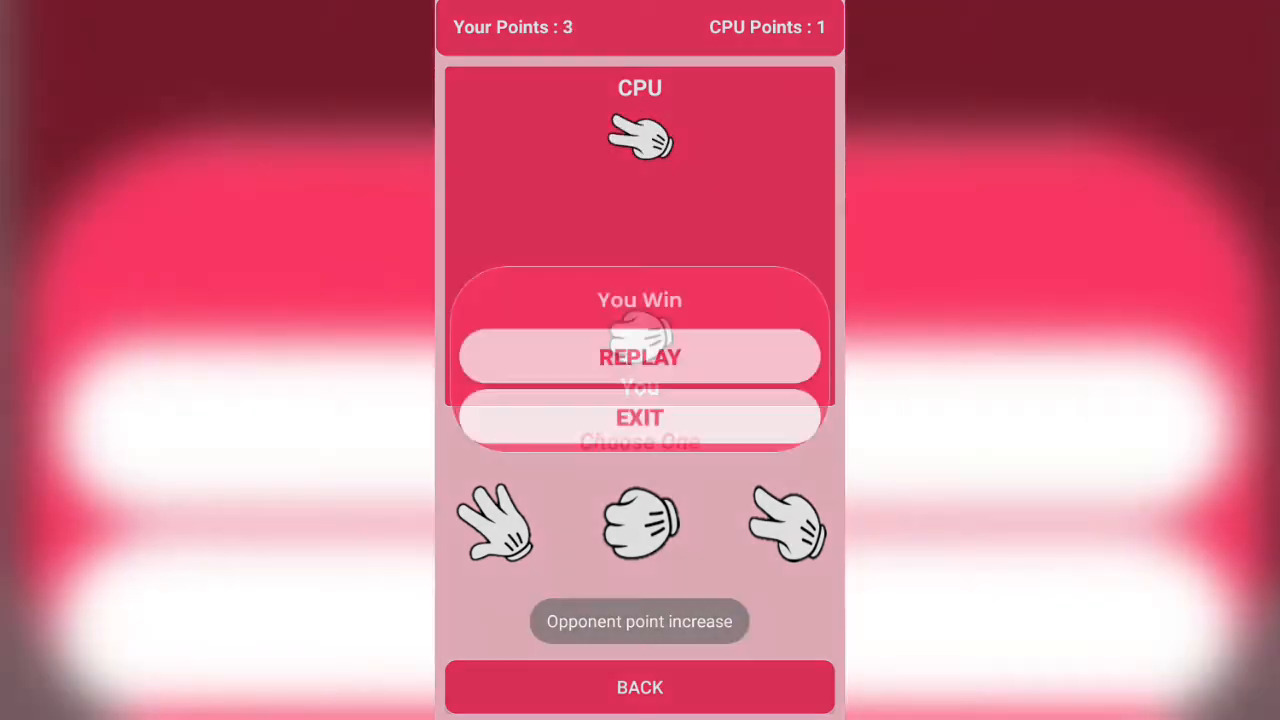
left_click(639, 357)
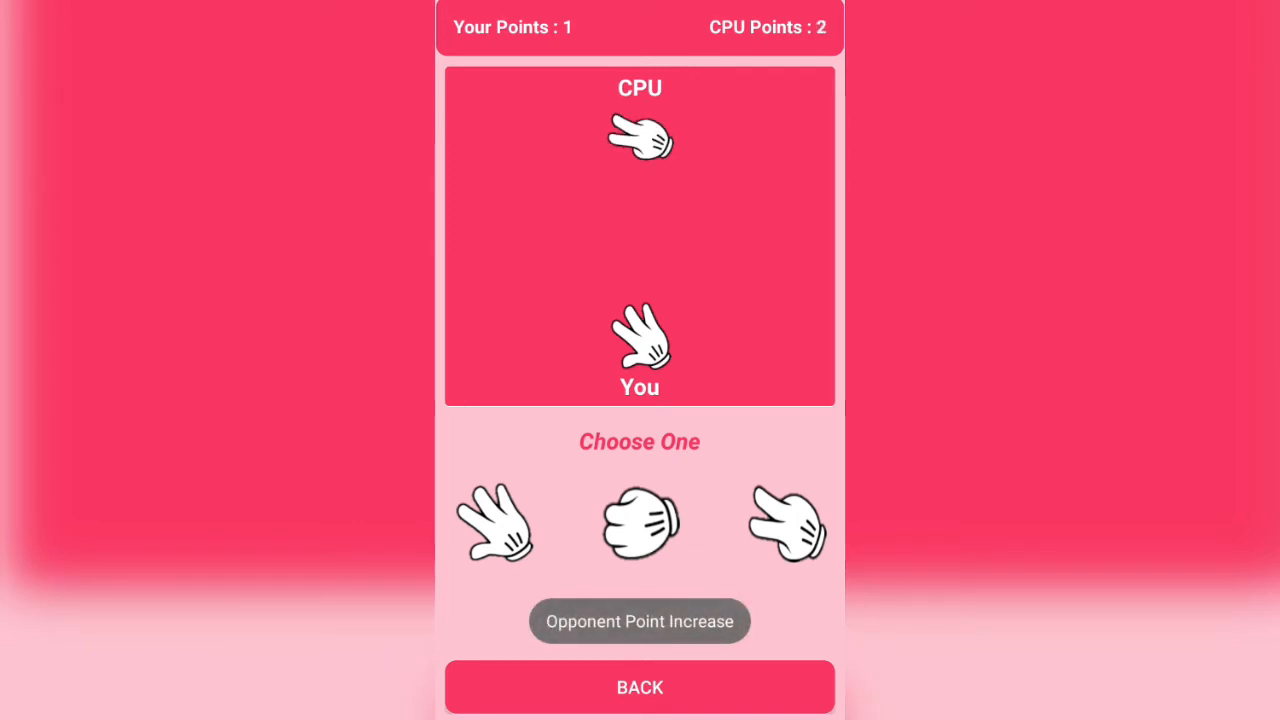
- Play further rounds until the CPU wins a match 1 to 3, then replay and throw again
left_click(639, 524)
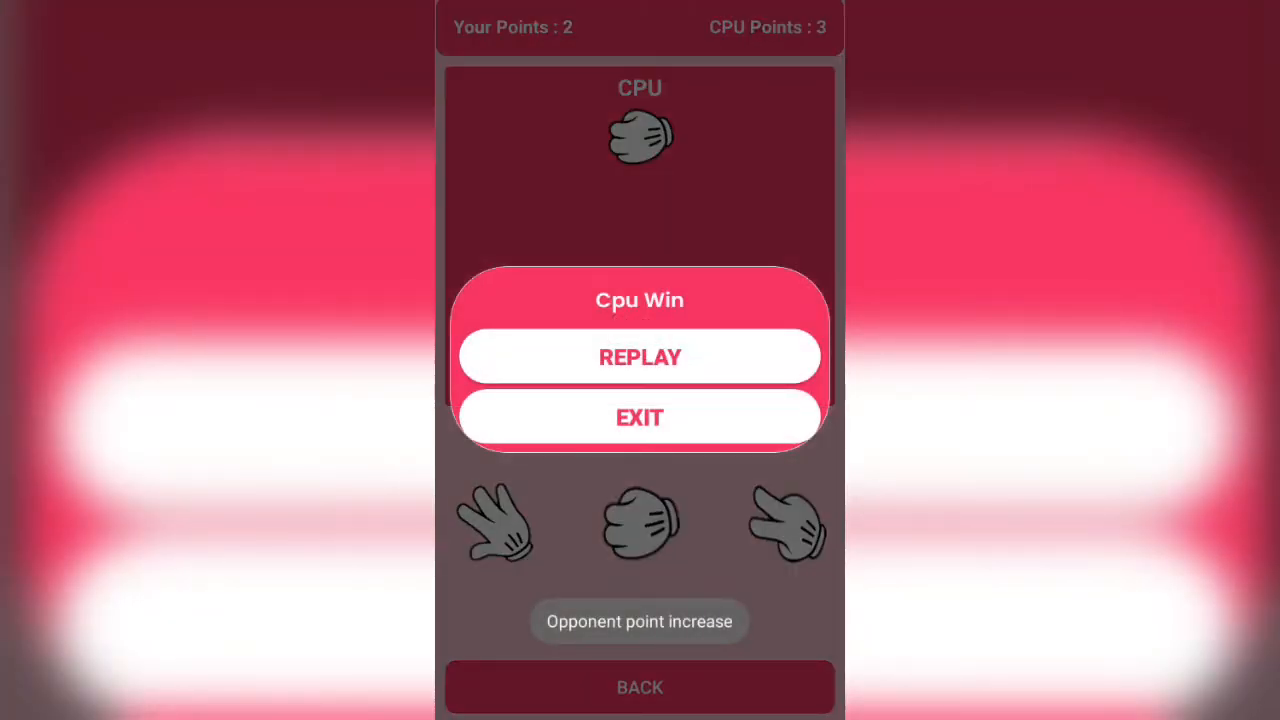
left_click(639, 357)
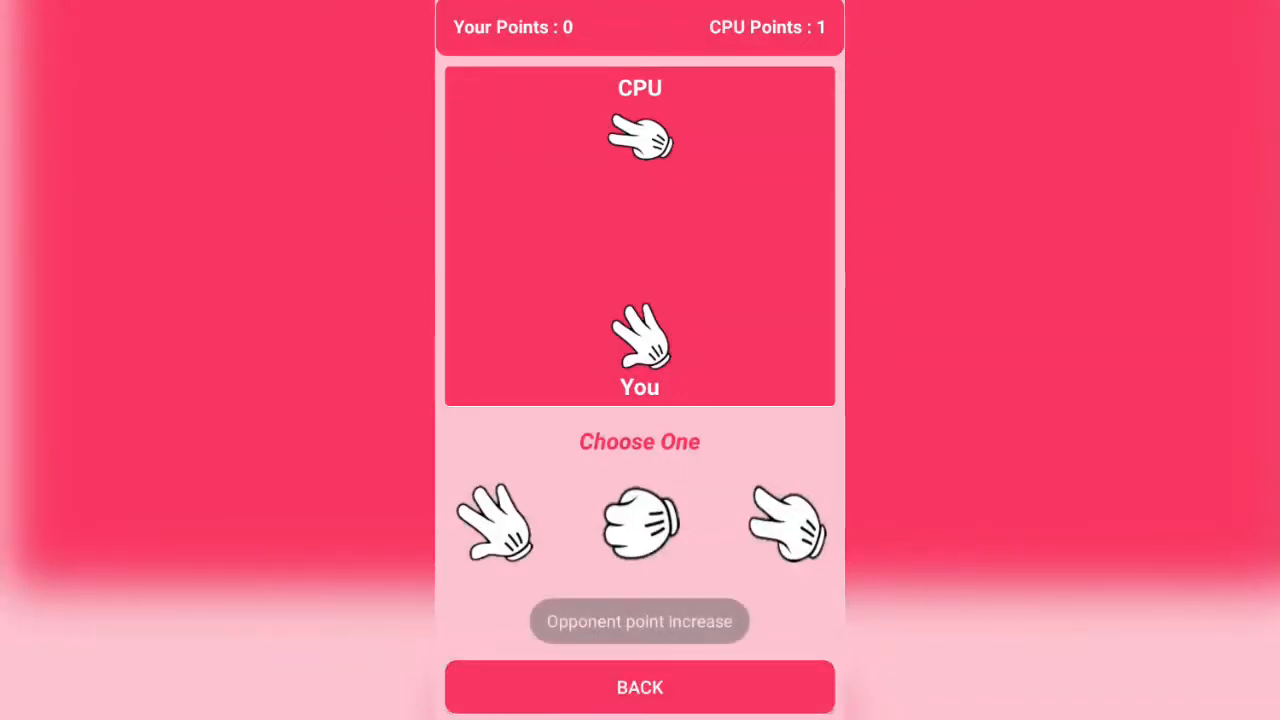
left_click(787, 523)
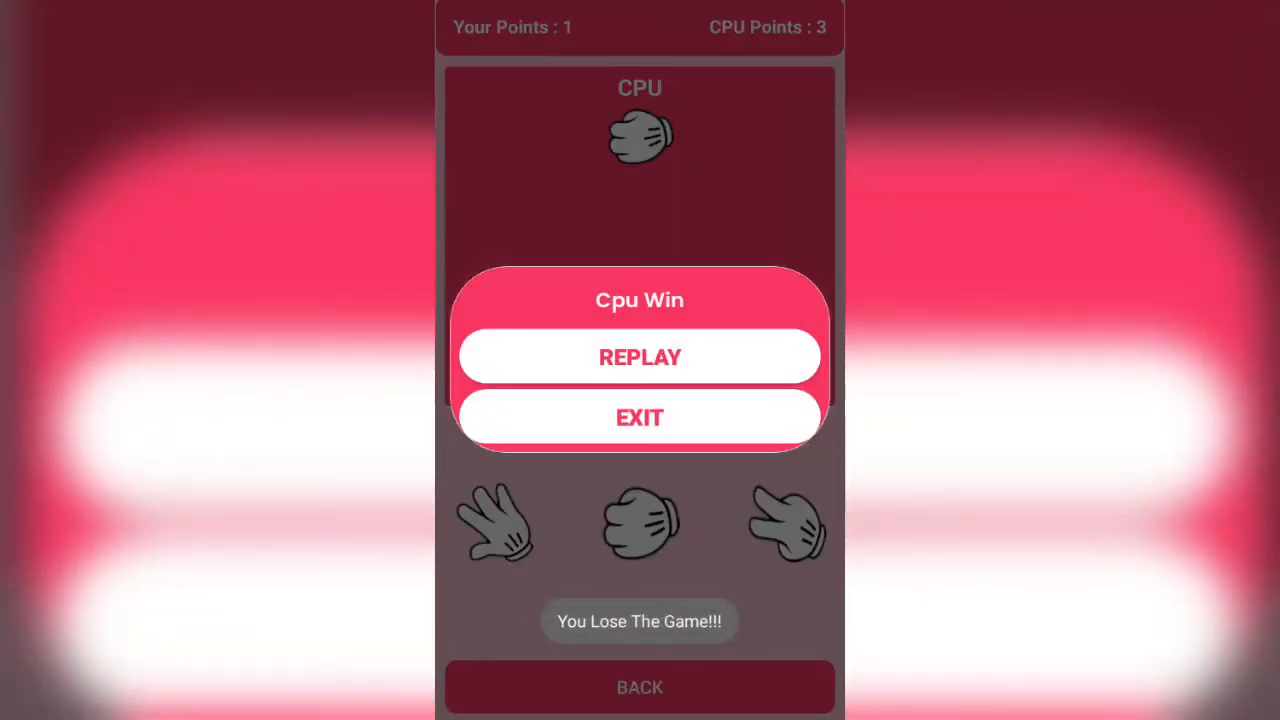
- Exit the lost match, start a new single-player game and win it, then replay
left_click(639, 417)
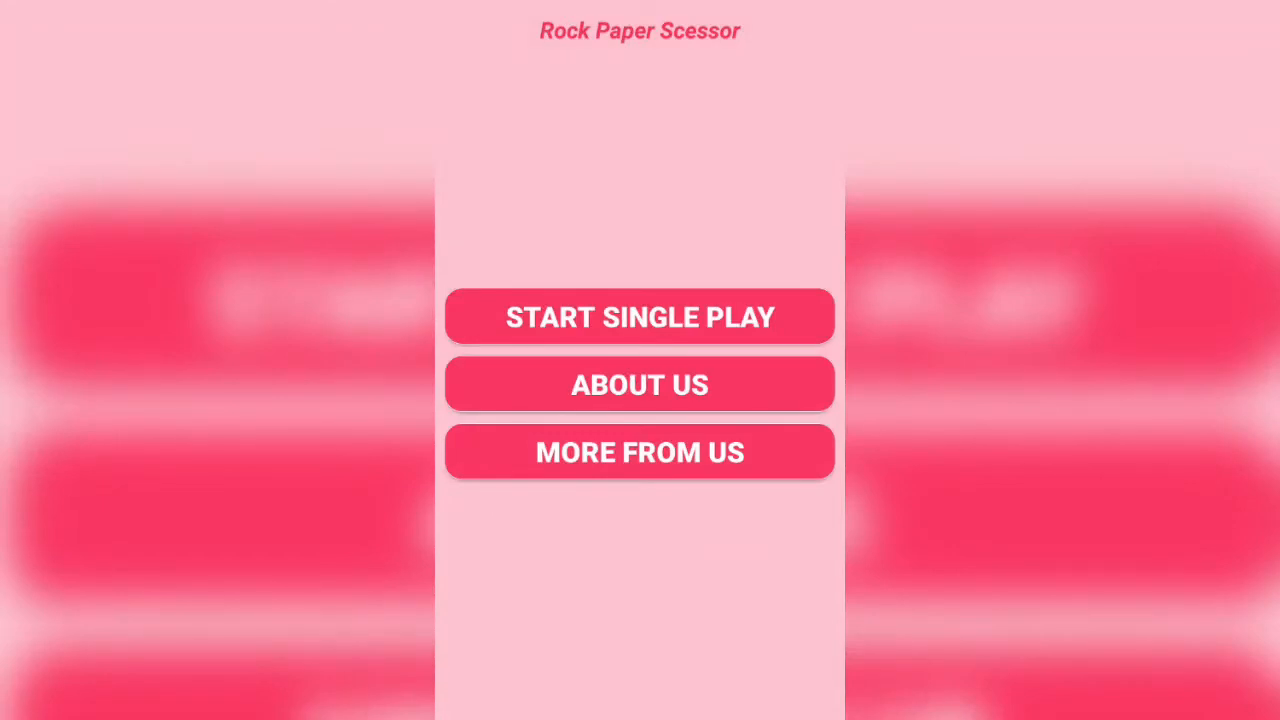
left_click(639, 317)
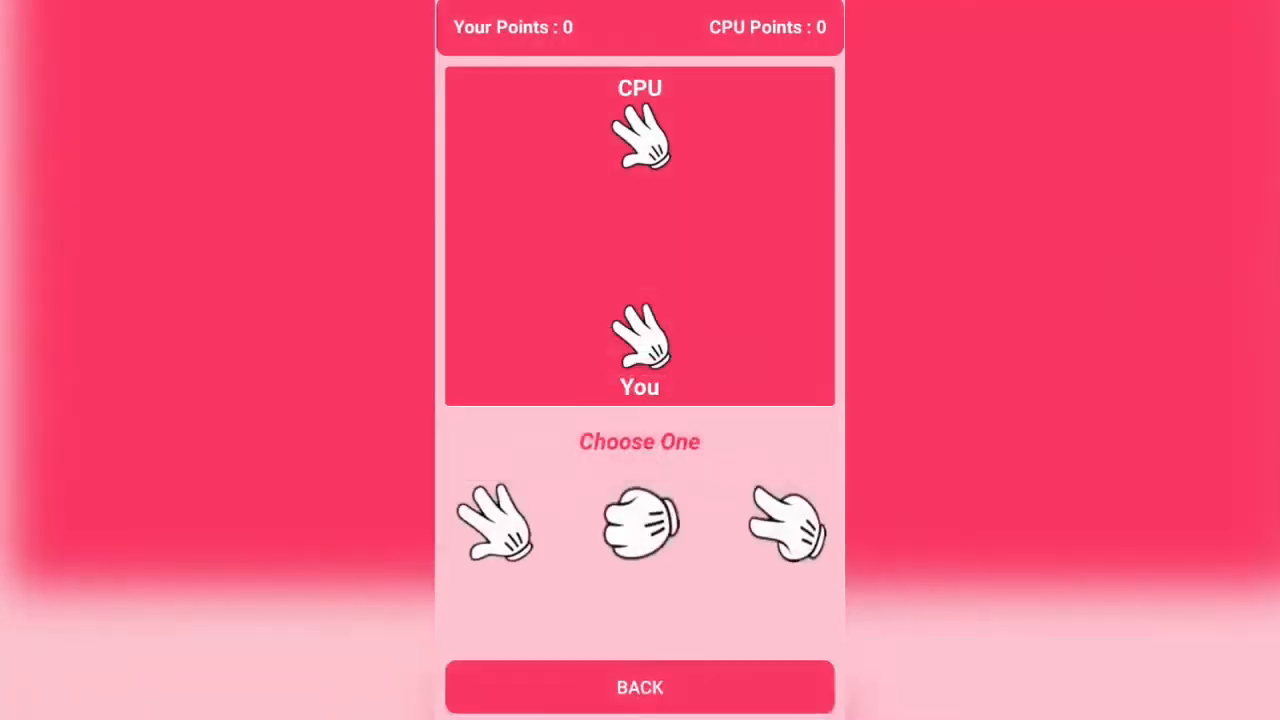
left_click(639, 523)
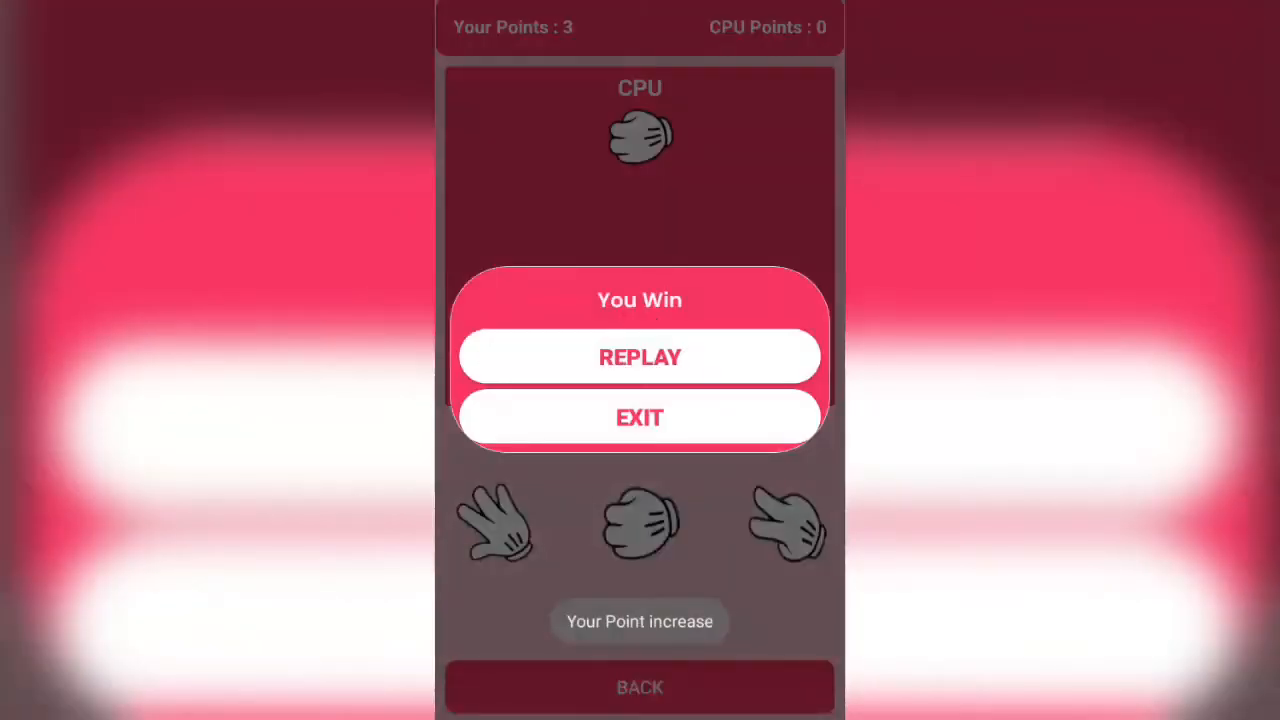
left_click(639, 357)
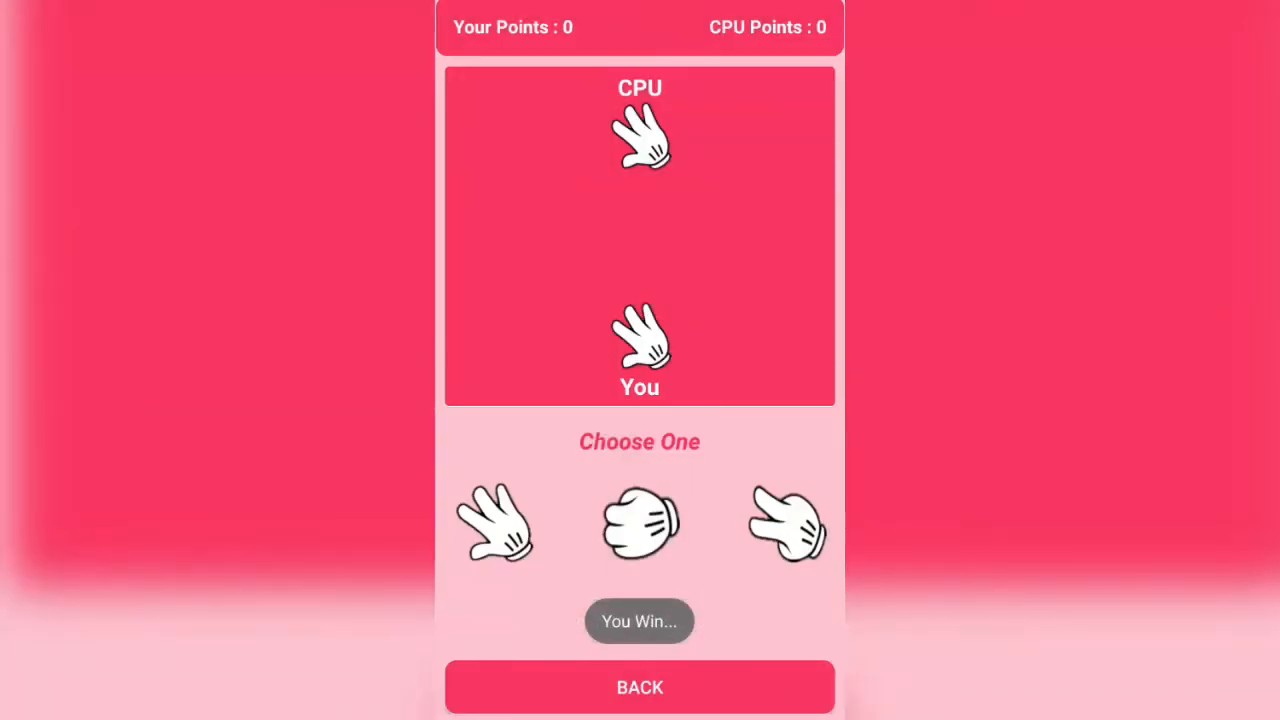
- Win another match, replay, and open the About Us page
left_click(639, 524)
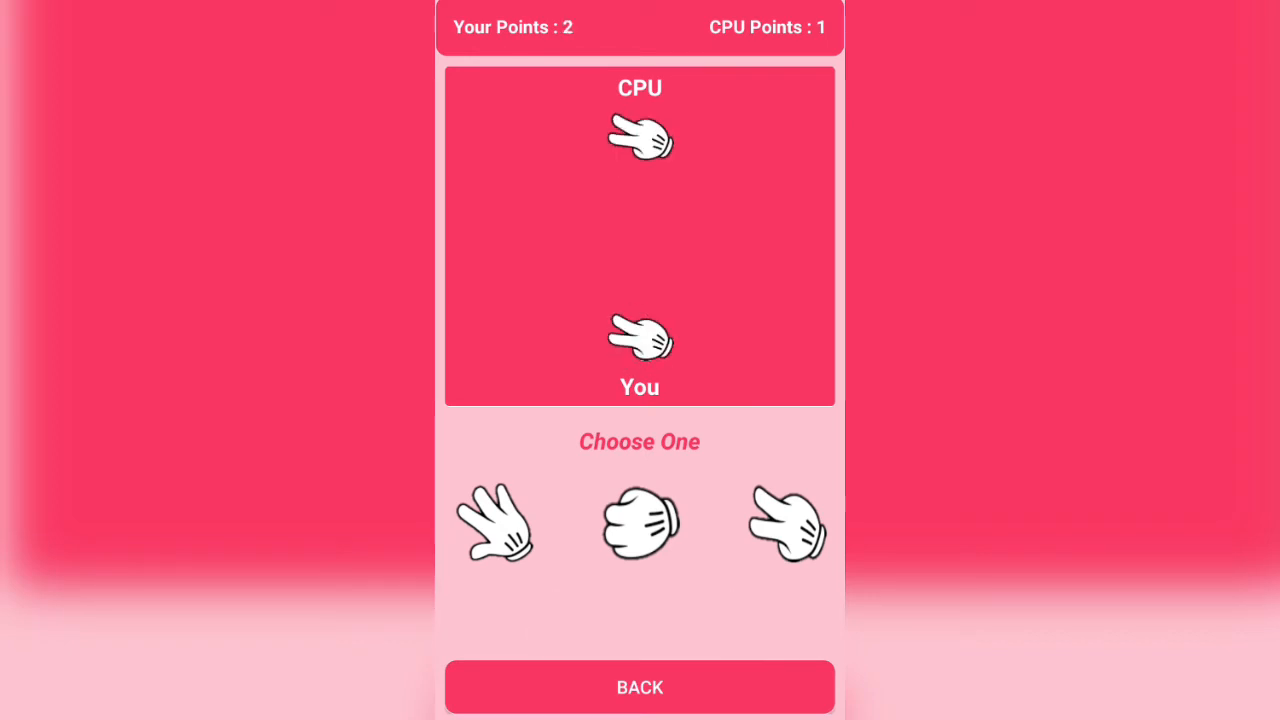
left_click(639, 523)
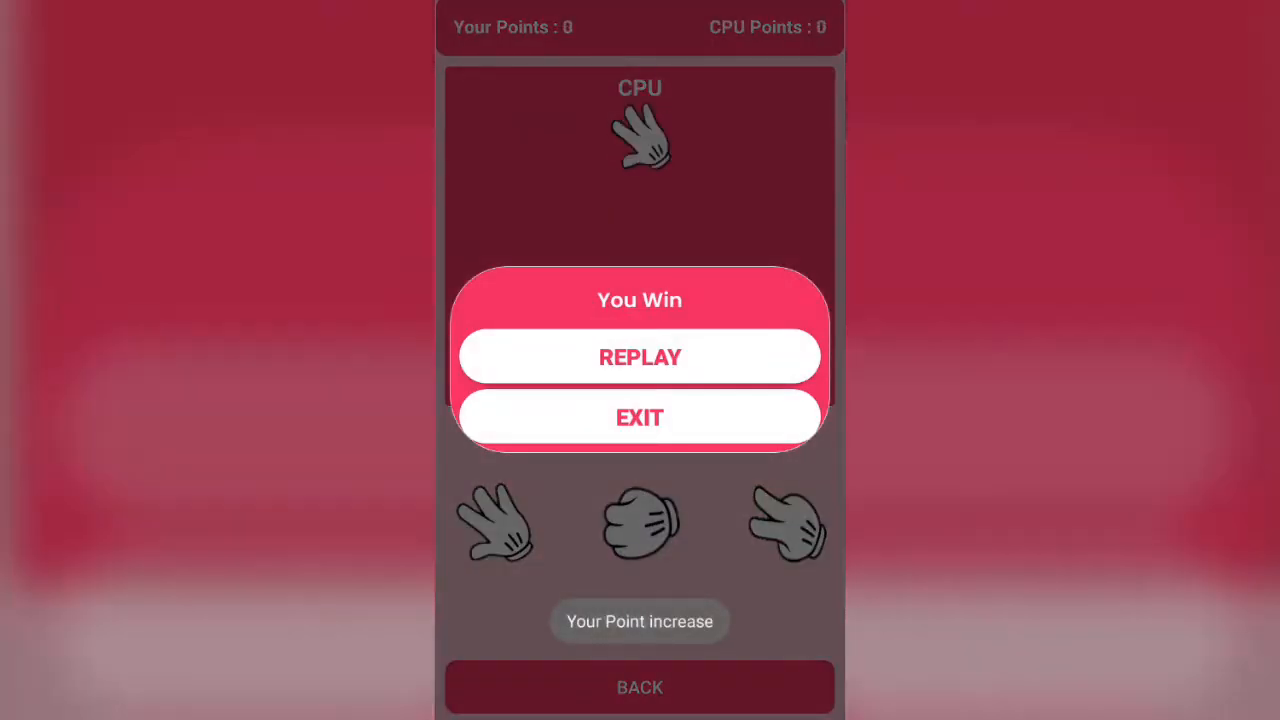
left_click(639, 357)
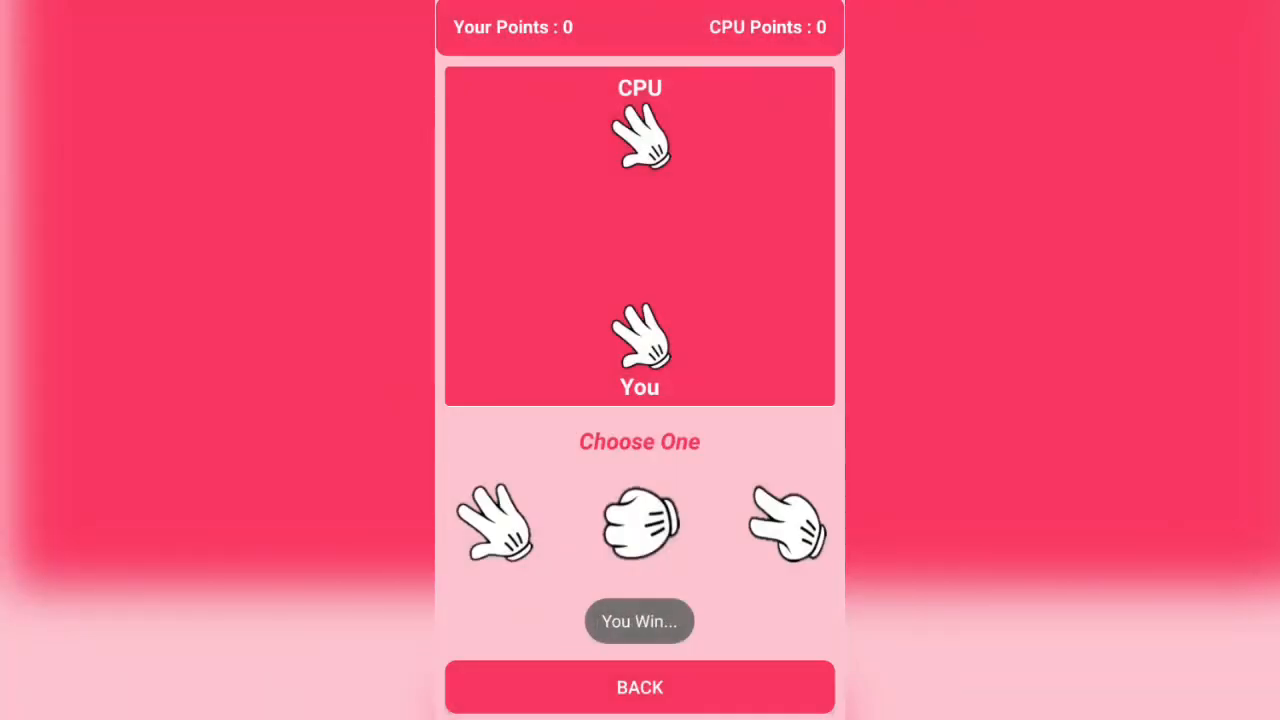
left_click(639, 687)
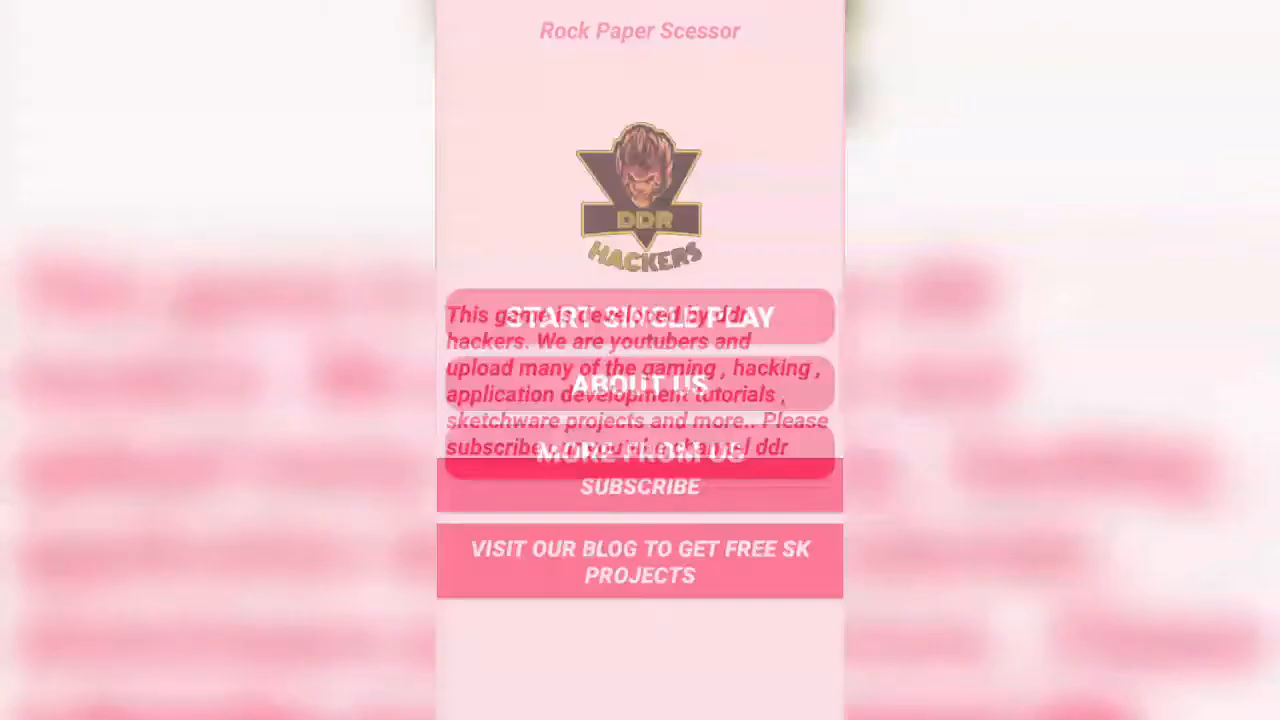